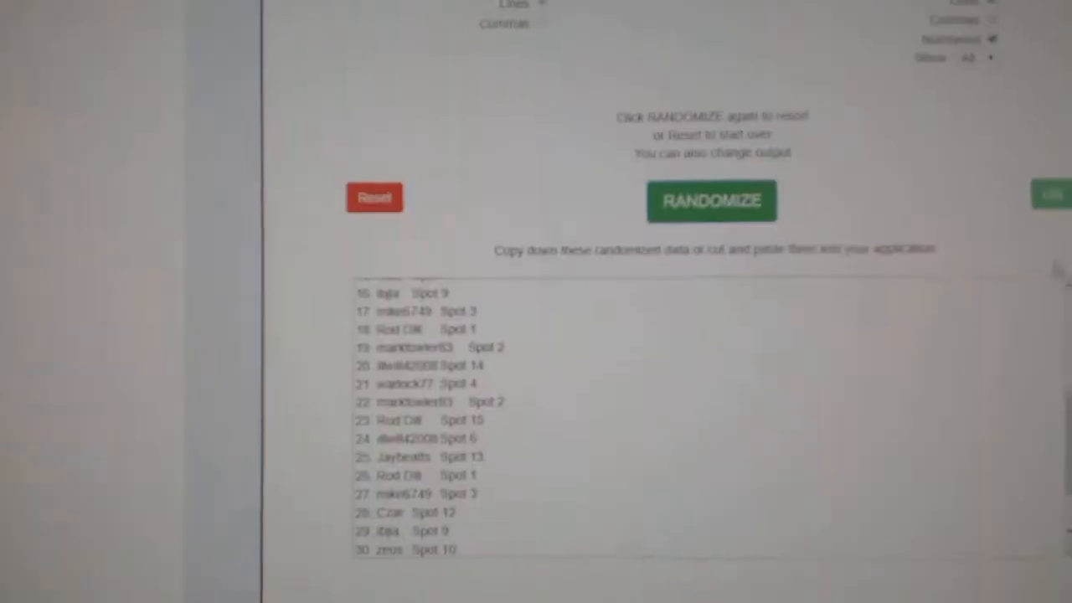
Step: Randomize the pasted NHL team list twice to get a fresh shuffled order
{"action": "left_click", "coordinate": [712, 201]}
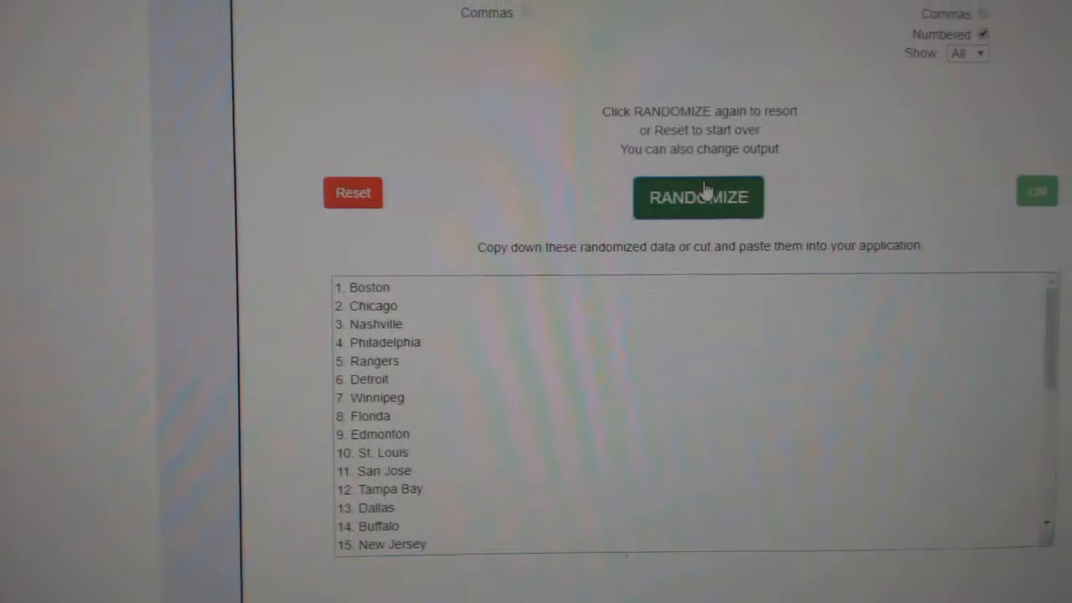
{"action": "left_click", "coordinate": [699, 198]}
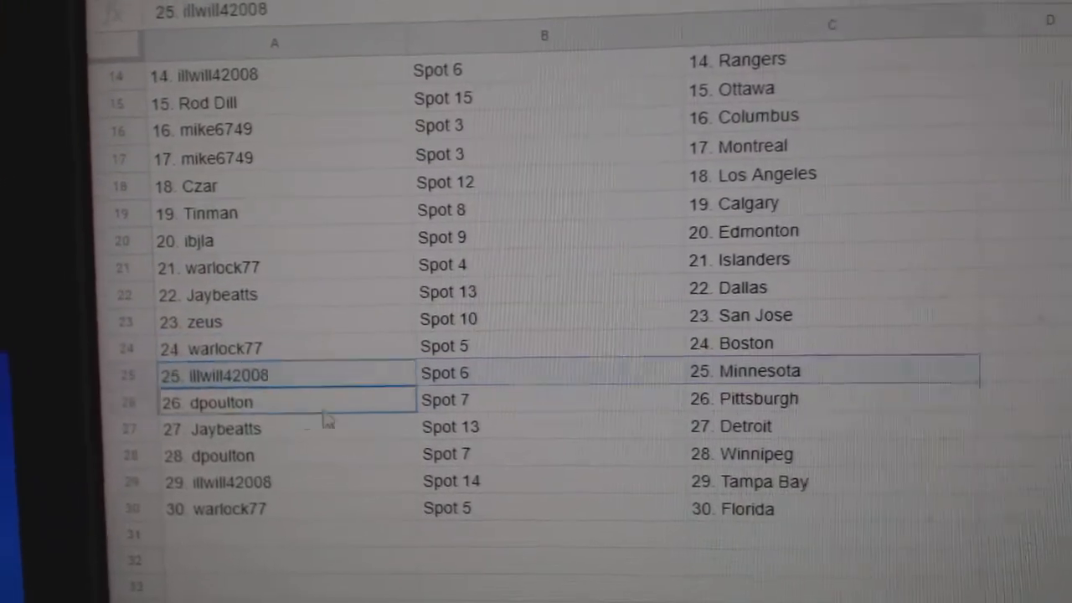
Step: Scroll down the sheet to review all 30 name-spot-team pairings through row 27 (Detroit)
{"action": "scroll", "scroll_direction": "down", "scroll_amount": 3}
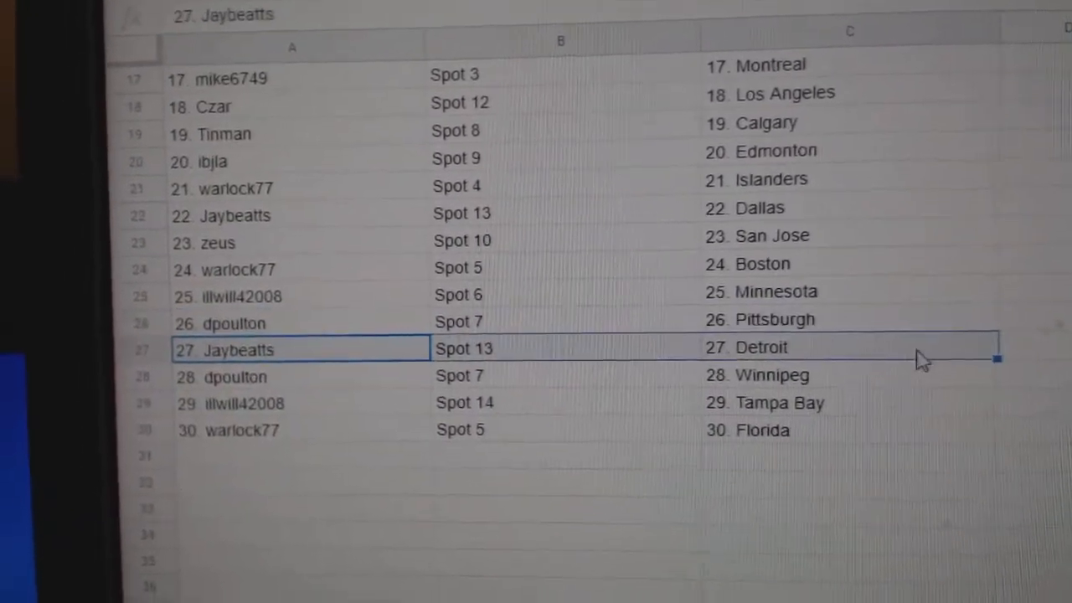